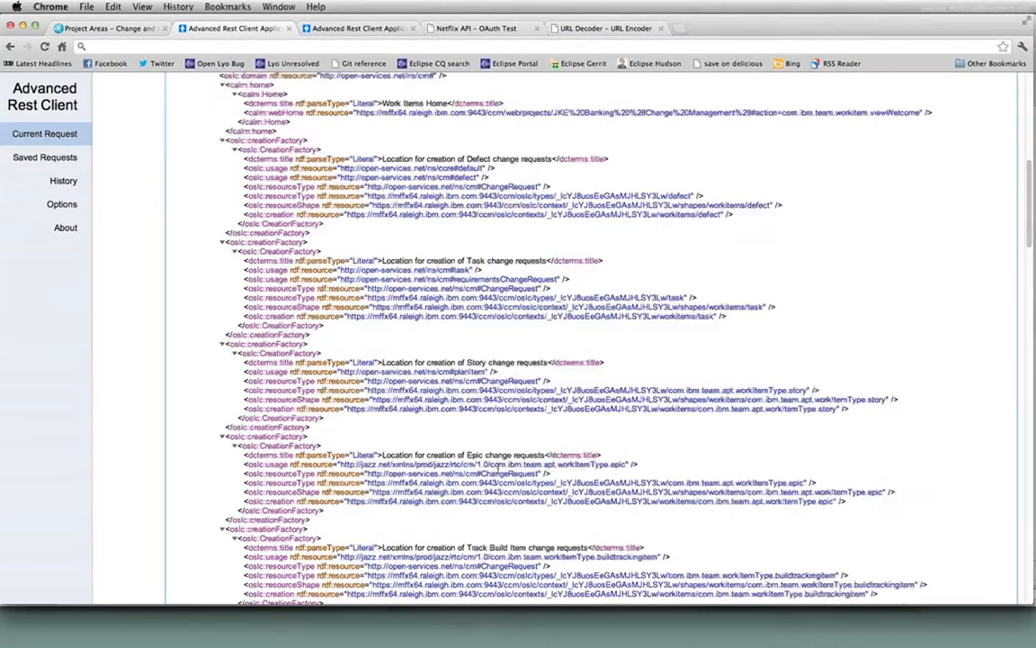
Copy the workitems queryBase URL and use it for a GET request with RDF/XML and OSLC 2.0 headers.
{"action": "scroll", "scroll_direction": "down", "scroll_amount": 3}
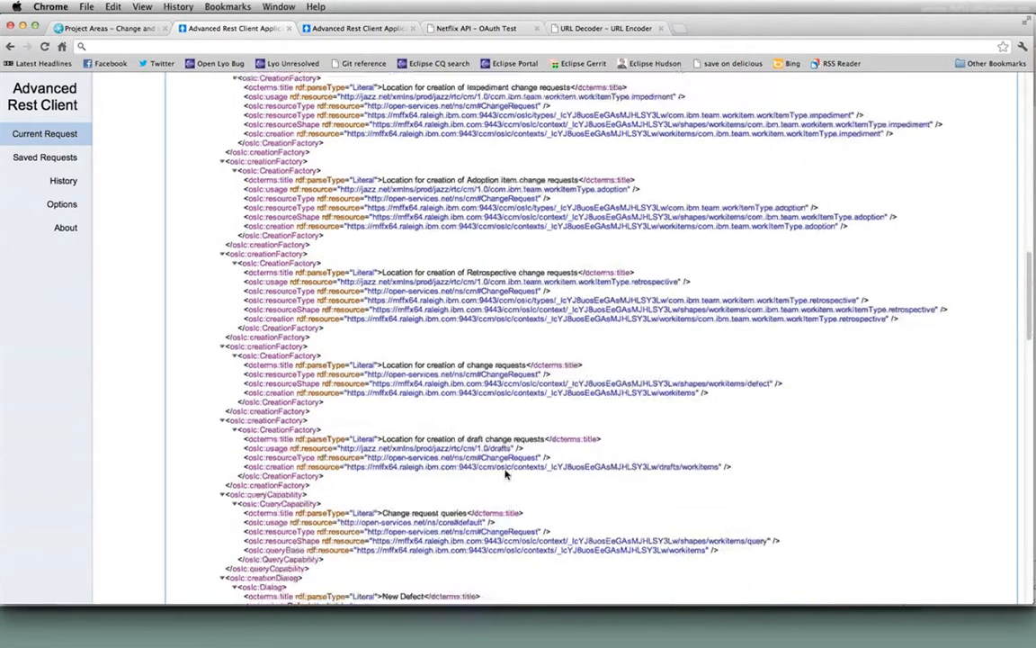
{"action": "scroll", "scroll_direction": "down", "scroll_amount": 3}
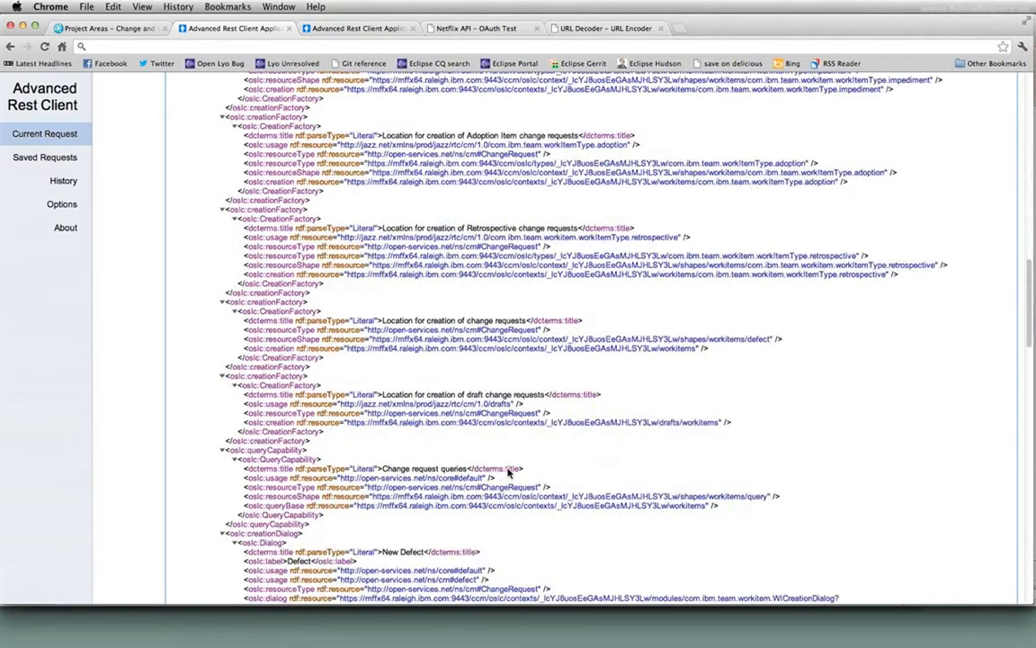
{"action": "scroll", "scroll_direction": "down", "scroll_amount": 3}
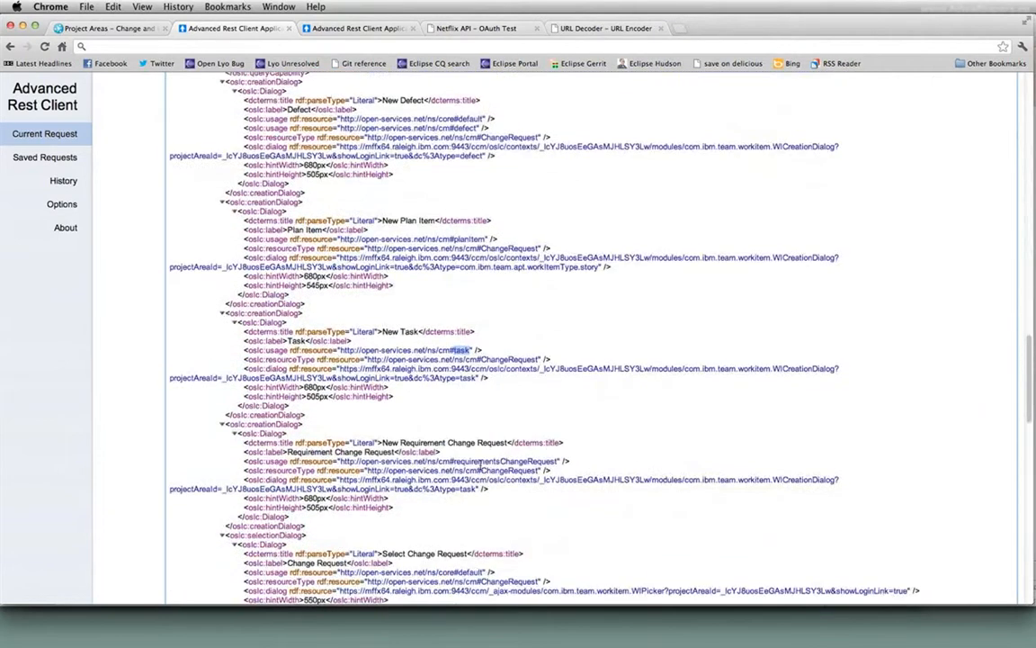
{"action": "scroll", "scroll_direction": "up", "scroll_amount": 3}
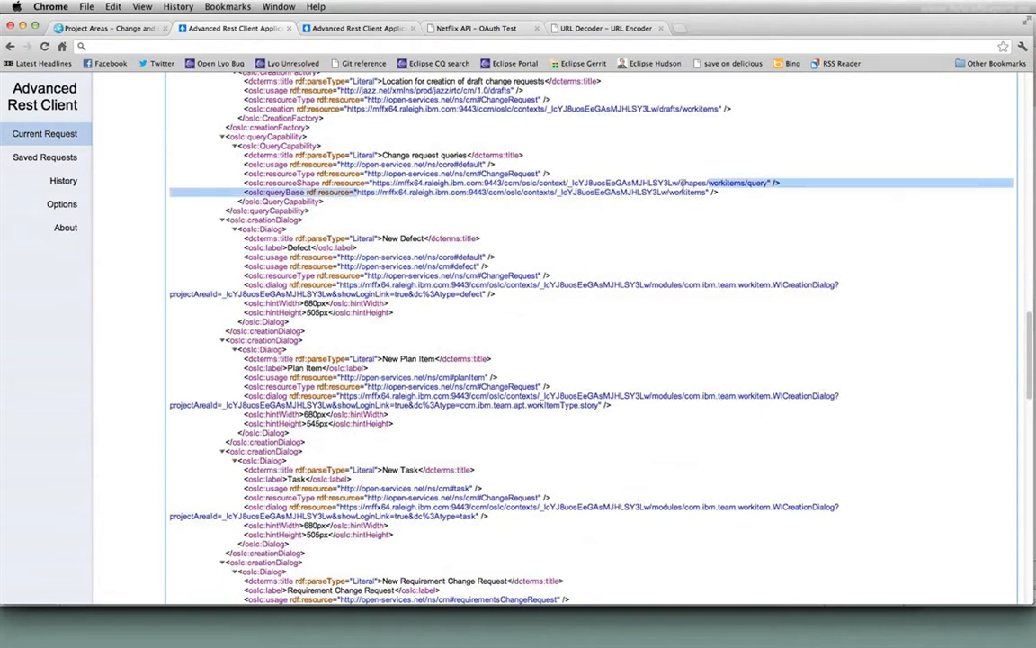
{"action": "right_click", "coordinate": [683, 191]}
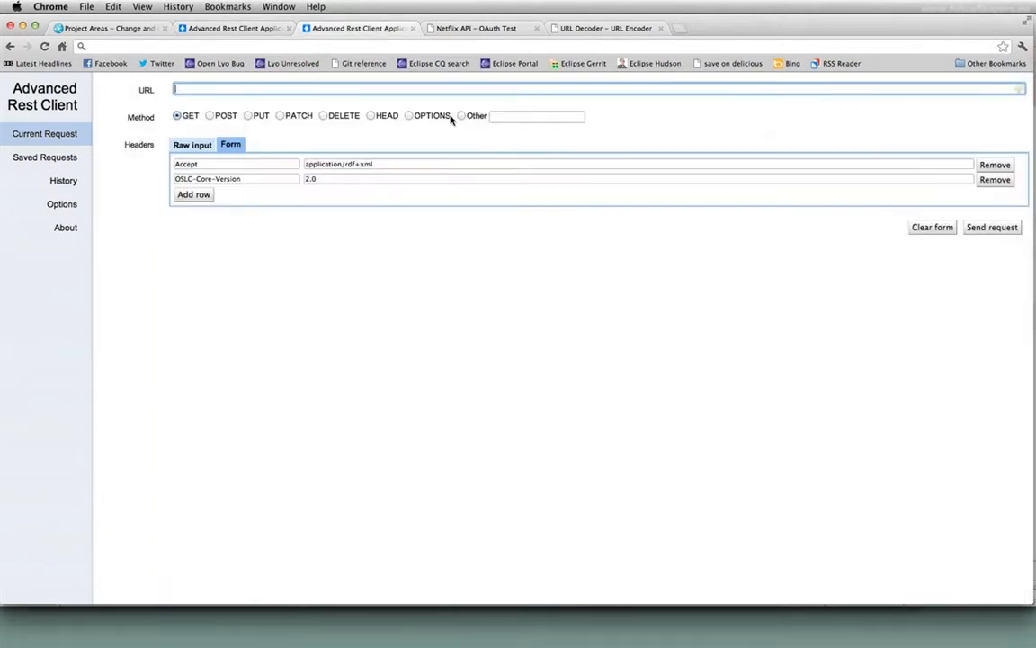
{"action": "mouse_move", "coordinate": [378, 225]}
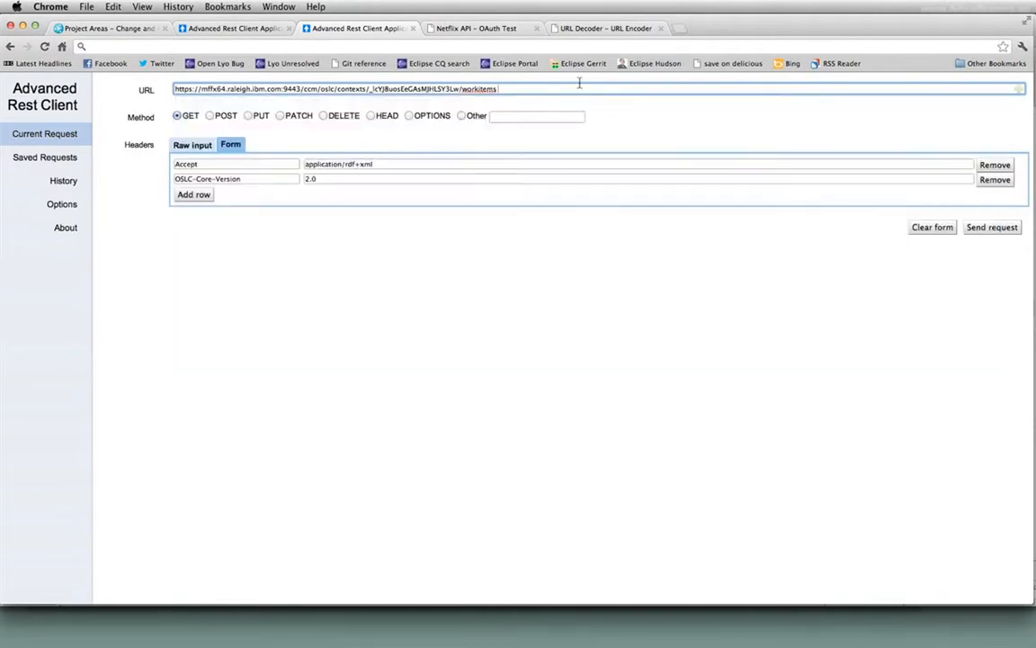
{"action": "mouse_move", "coordinate": [603, 195]}
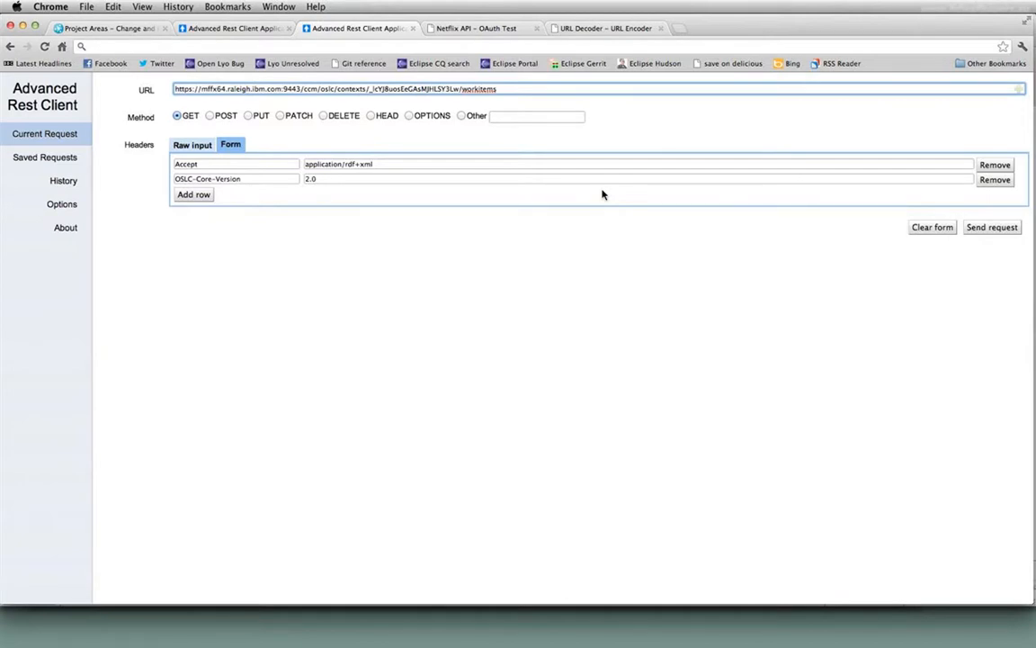
{"action": "left_click", "coordinate": [498, 89]}
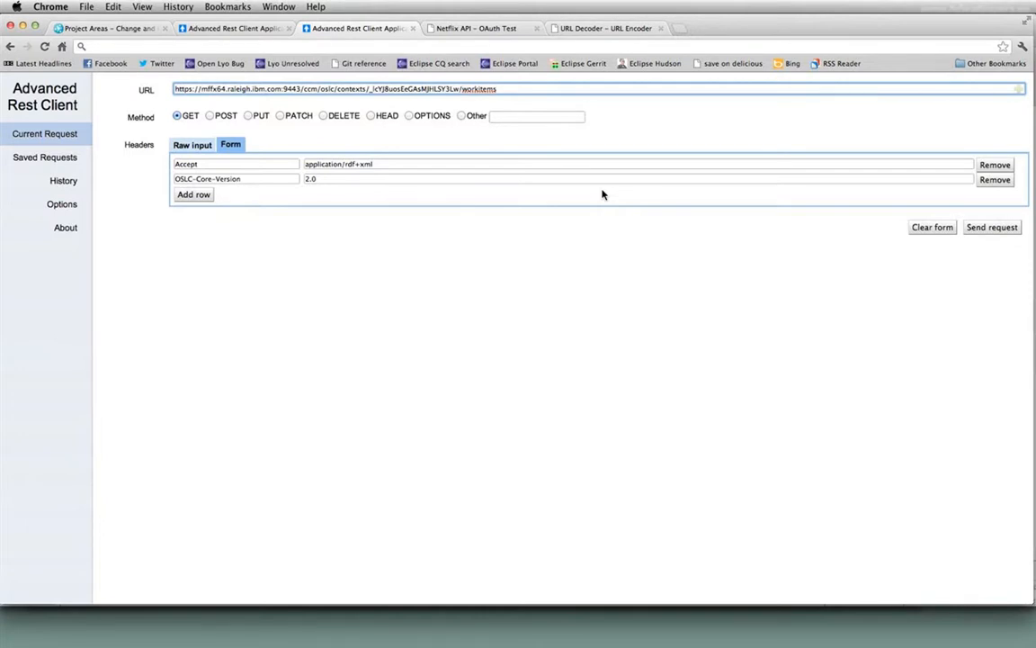
{"action": "mouse_move", "coordinate": [291, 148]}
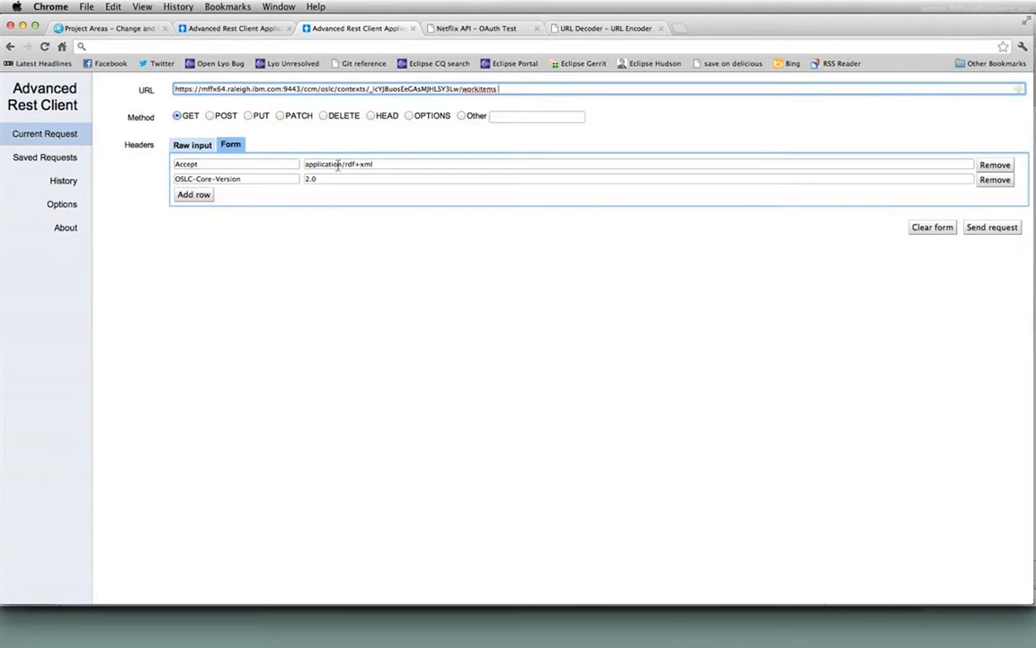
{"action": "mouse_move", "coordinate": [795, 290]}
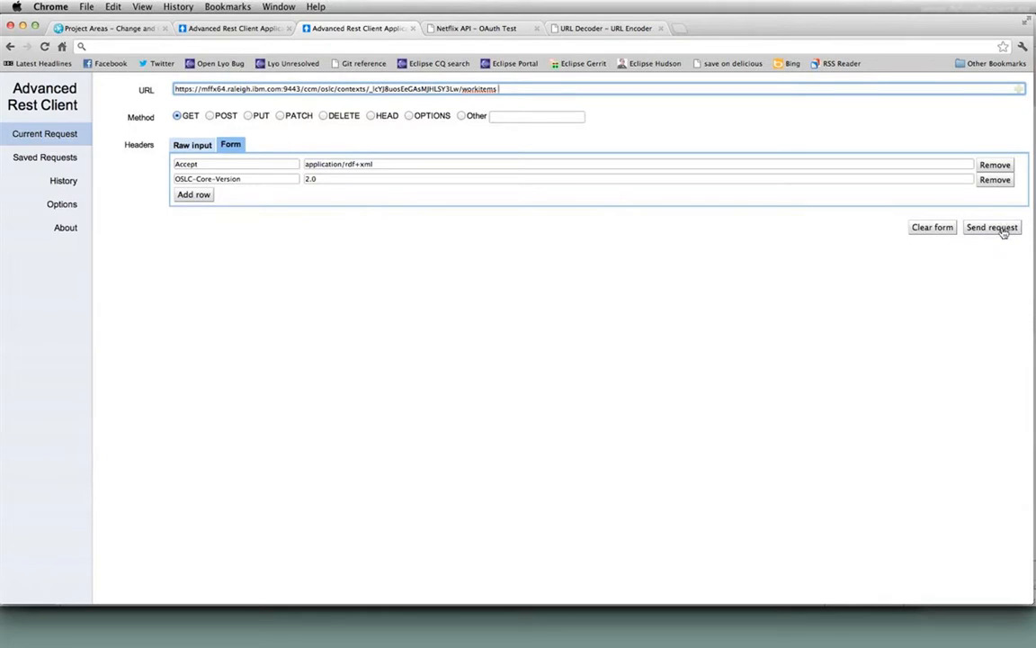
Send the workitems GET and review the 86 rdfs:member URLs and oslc:totalCount.
{"action": "left_click", "coordinate": [992, 227]}
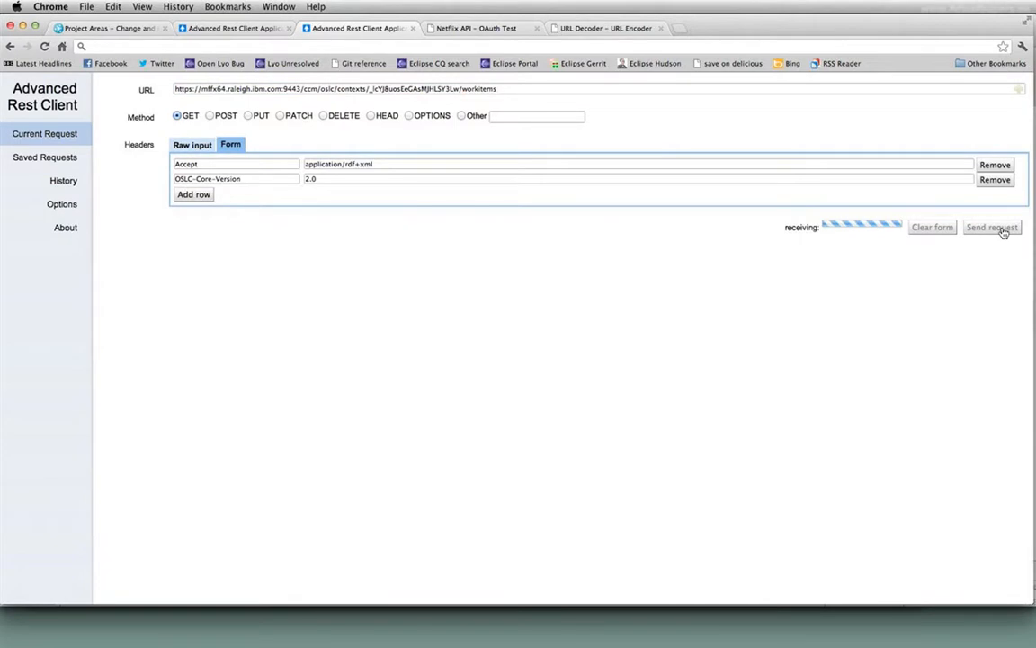
{"action": "left_click", "coordinate": [991, 226]}
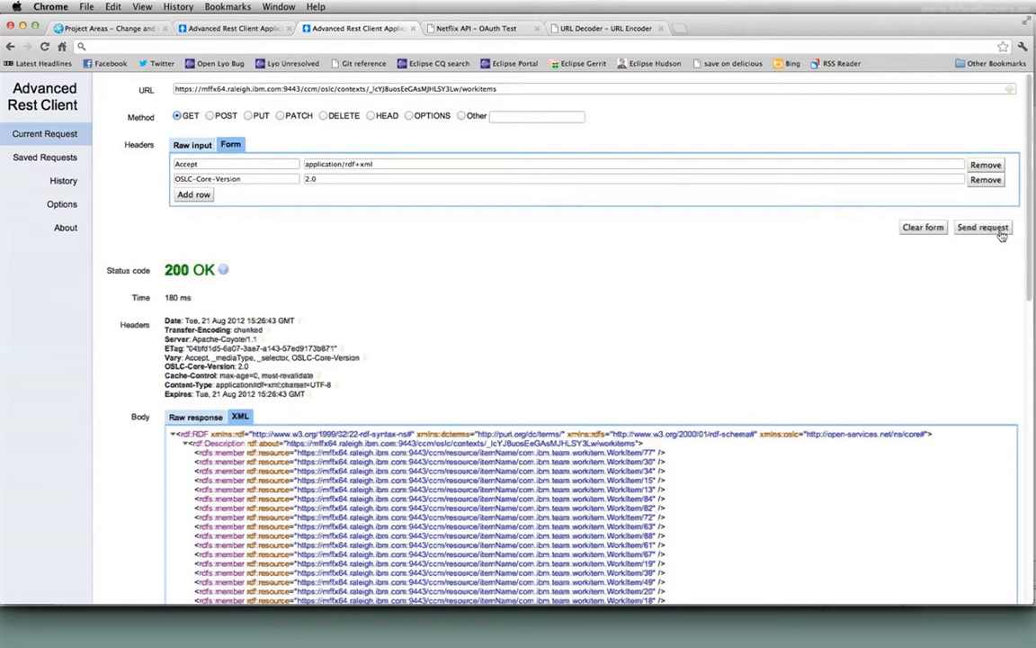
{"action": "scroll", "scroll_direction": "down", "scroll_amount": 3}
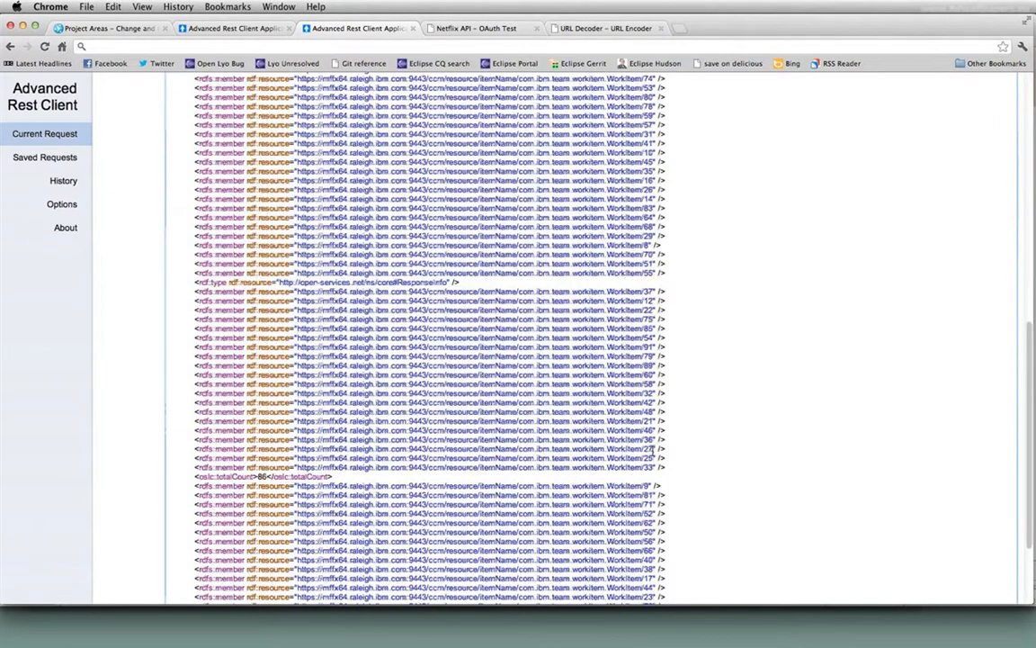
{"action": "left_click", "coordinate": [239, 88]}
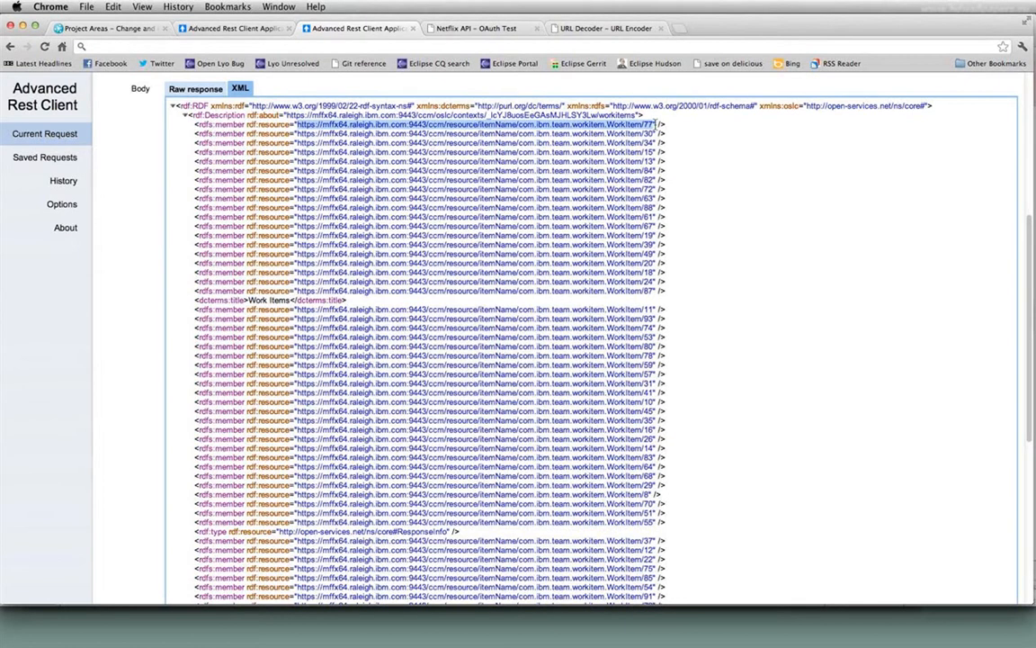
Copy the WorkItem/77 member URL to request its RDF/XML.
{"action": "right_click", "coordinate": [643, 126]}
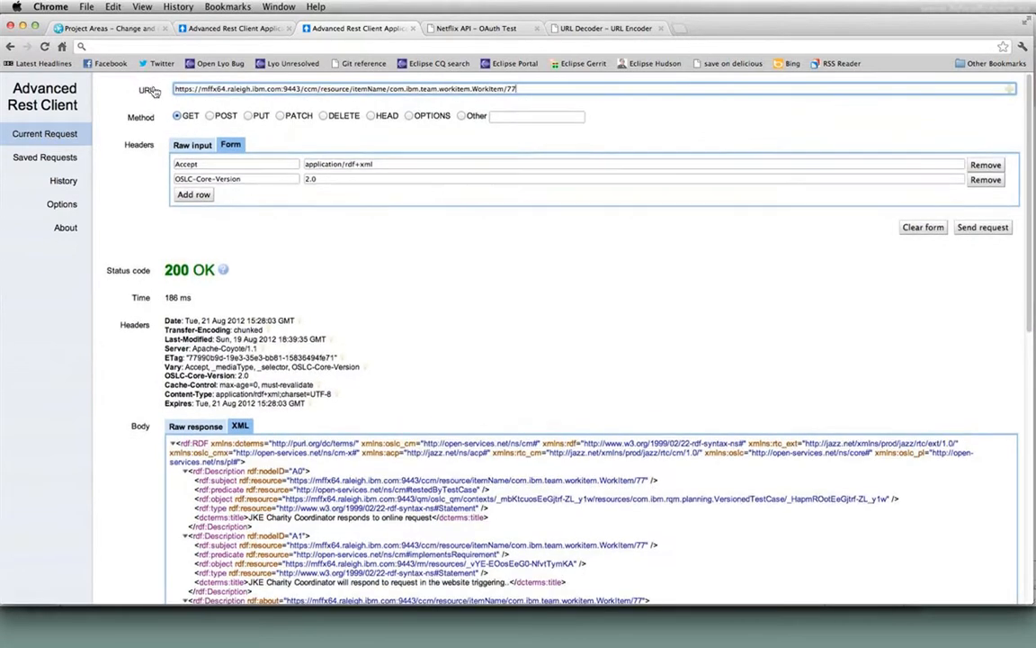
{"action": "scroll", "scroll_direction": "down", "scroll_amount": 3}
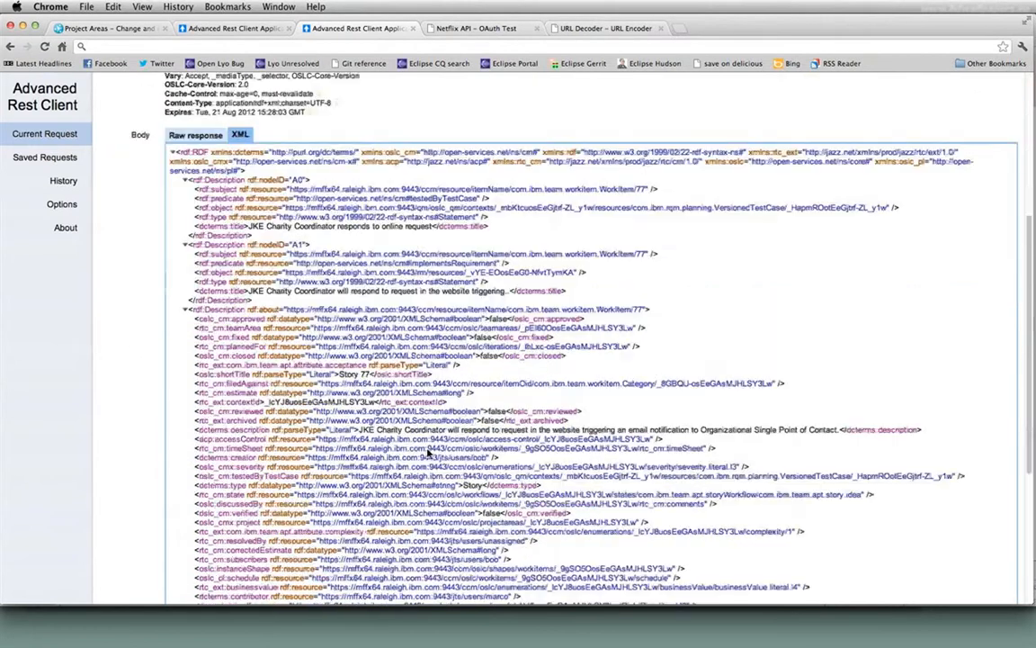
{"action": "scroll", "scroll_direction": "down", "scroll_amount": 3}
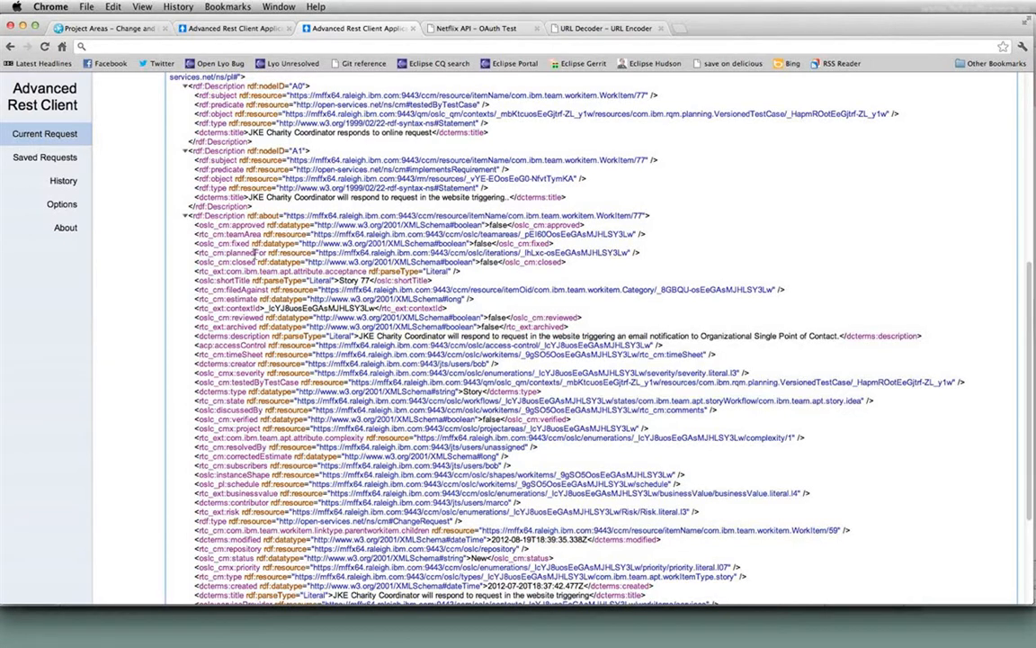
{"action": "double_click", "coordinate": [229, 252]}
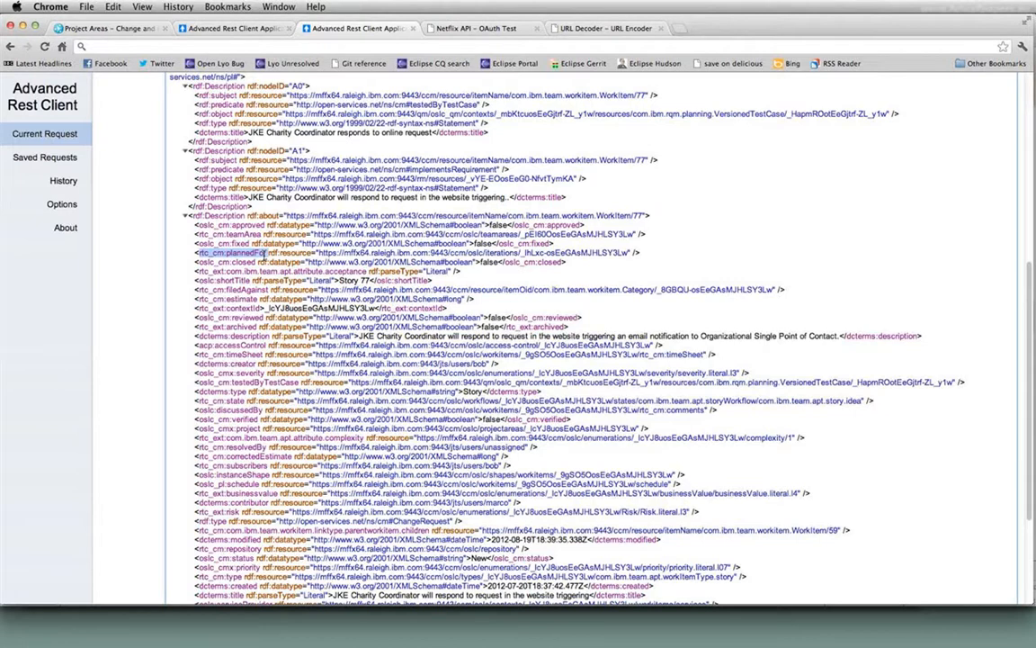
{"action": "scroll", "scroll_direction": "down", "scroll_amount": 3}
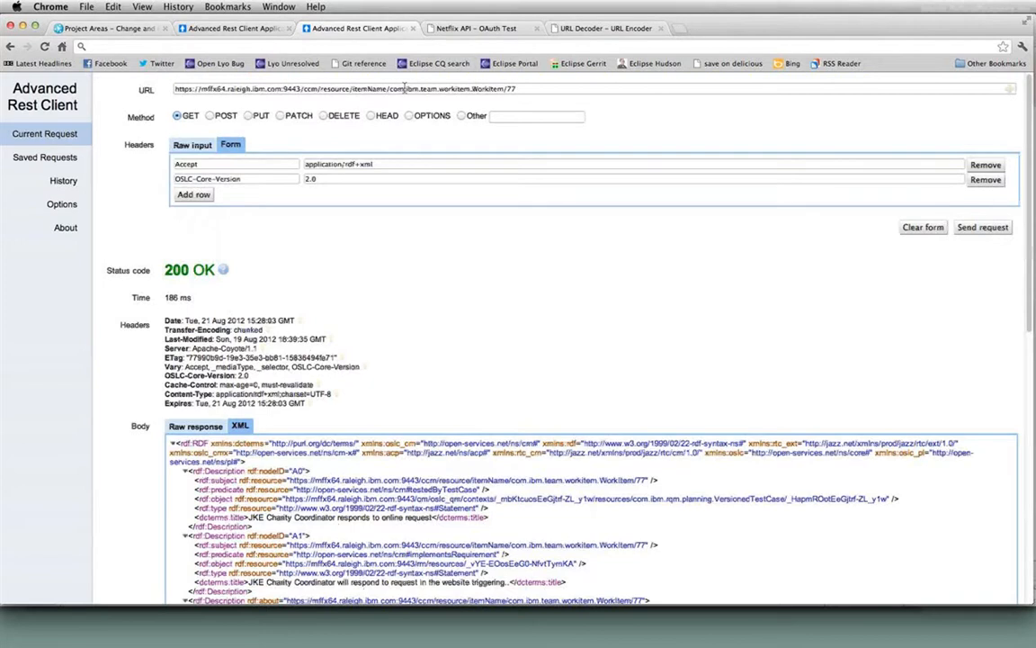
Replace the request URL with the workitems collection URL plus ?oslc.paging=true.
{"action": "left_click", "coordinate": [63, 180]}
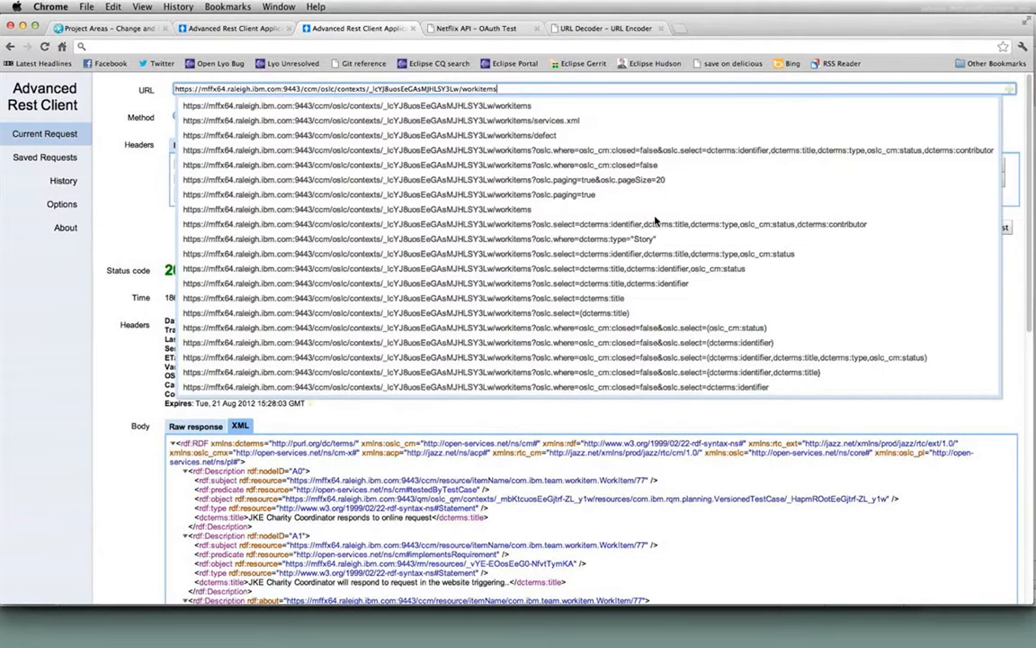
{"action": "type", "text": "?oslc.paging=true"}
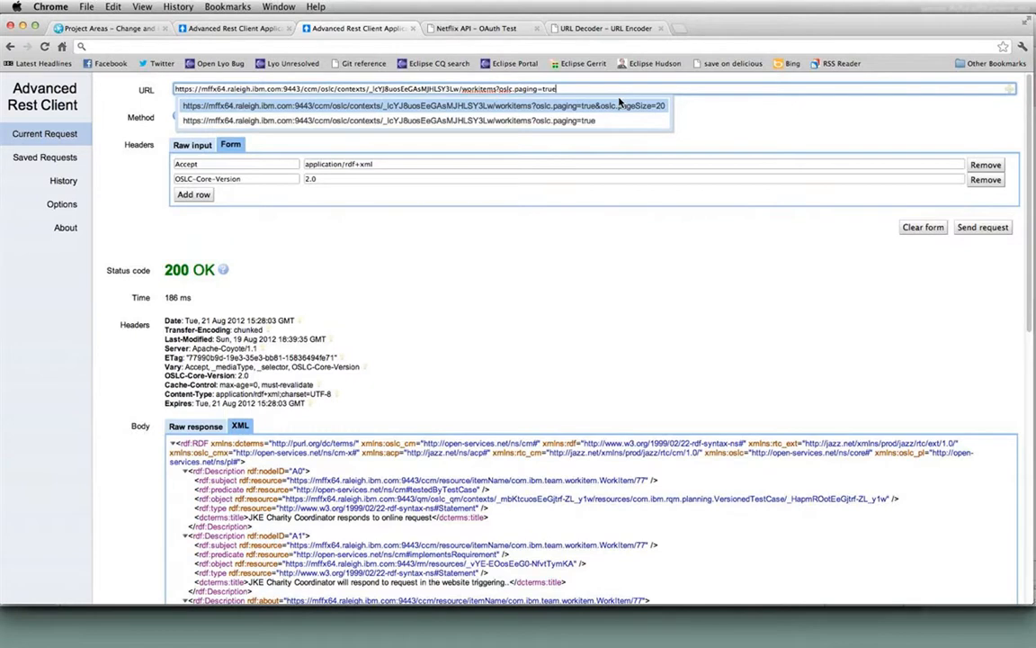
Send the paged workitems query with oslc.pageSize=20 from the autocomplete suggestion.
{"action": "left_click", "coordinate": [419, 105]}
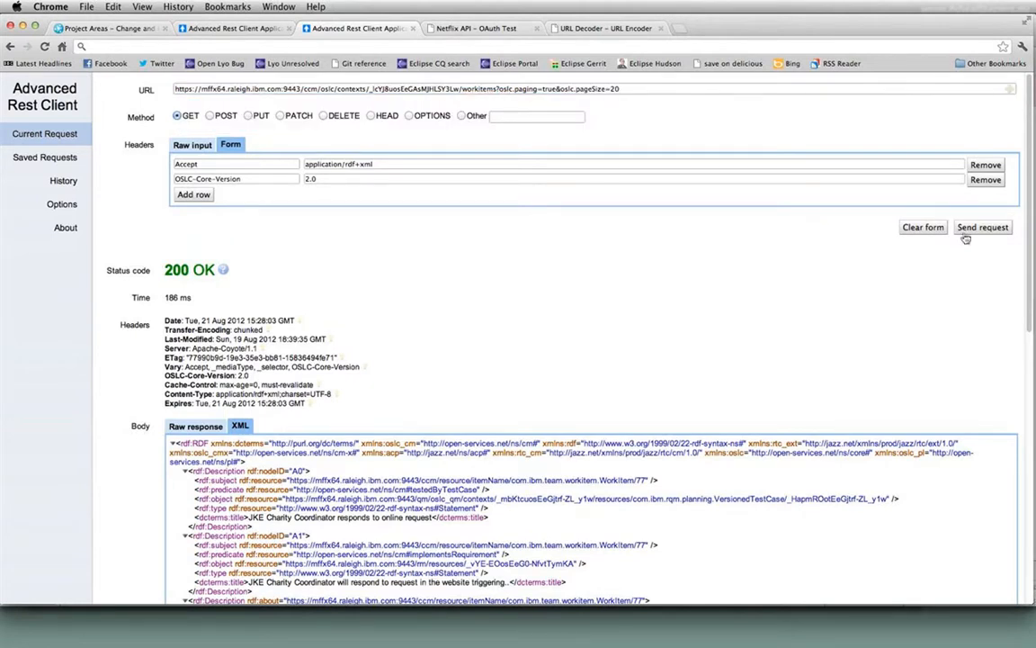
{"action": "left_click", "coordinate": [982, 227]}
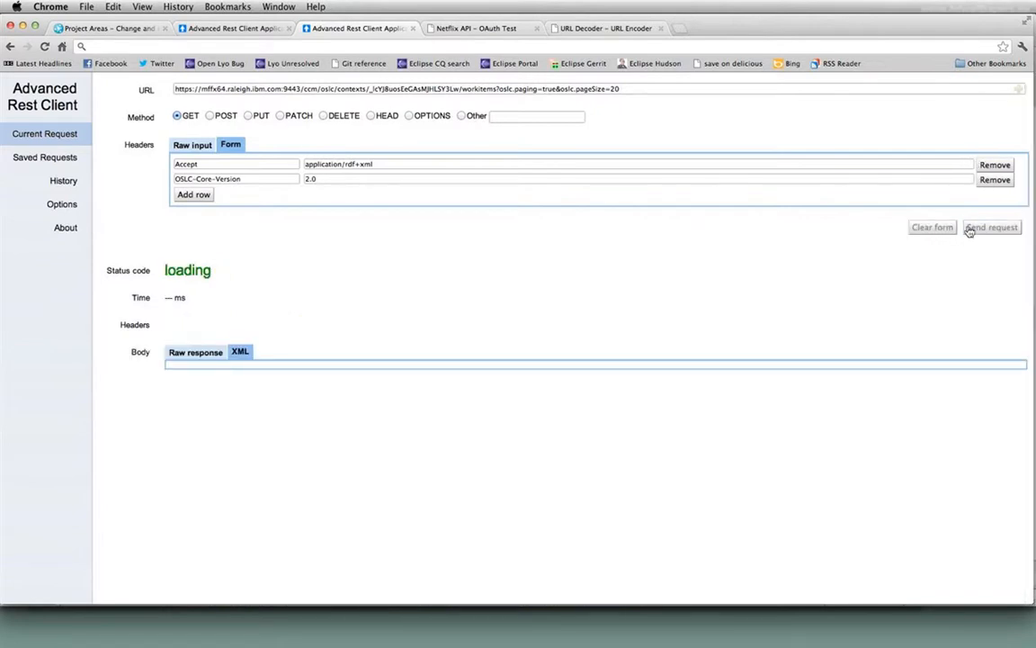
{"action": "left_click", "coordinate": [991, 227]}
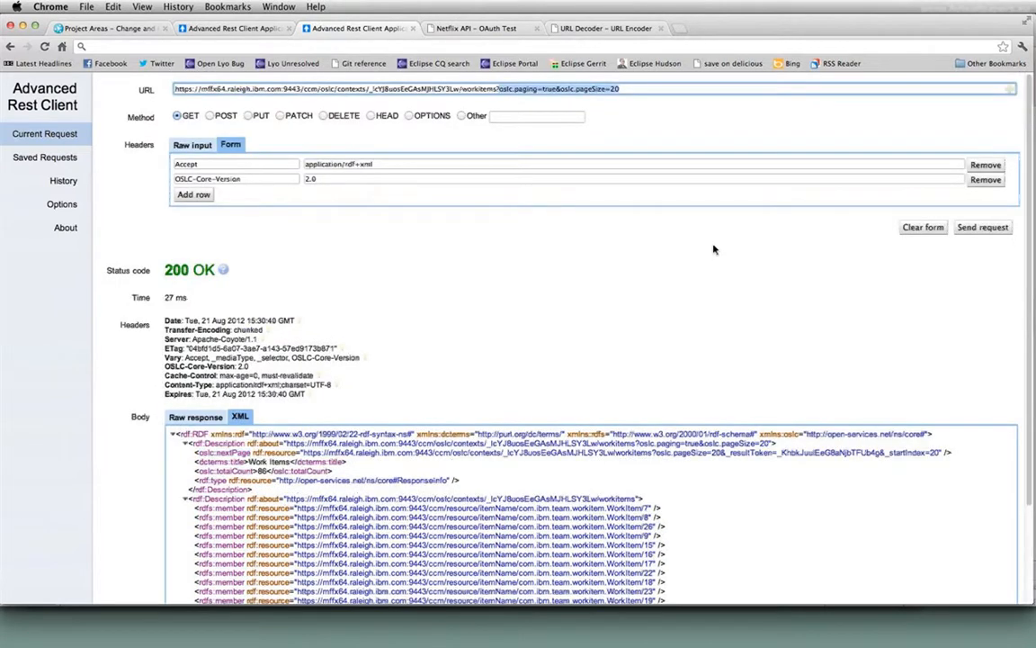
Set the URL to workitems?oslc.where=oslc_cm:closed=false via the autocomplete list.
{"action": "left_click", "coordinate": [589, 88]}
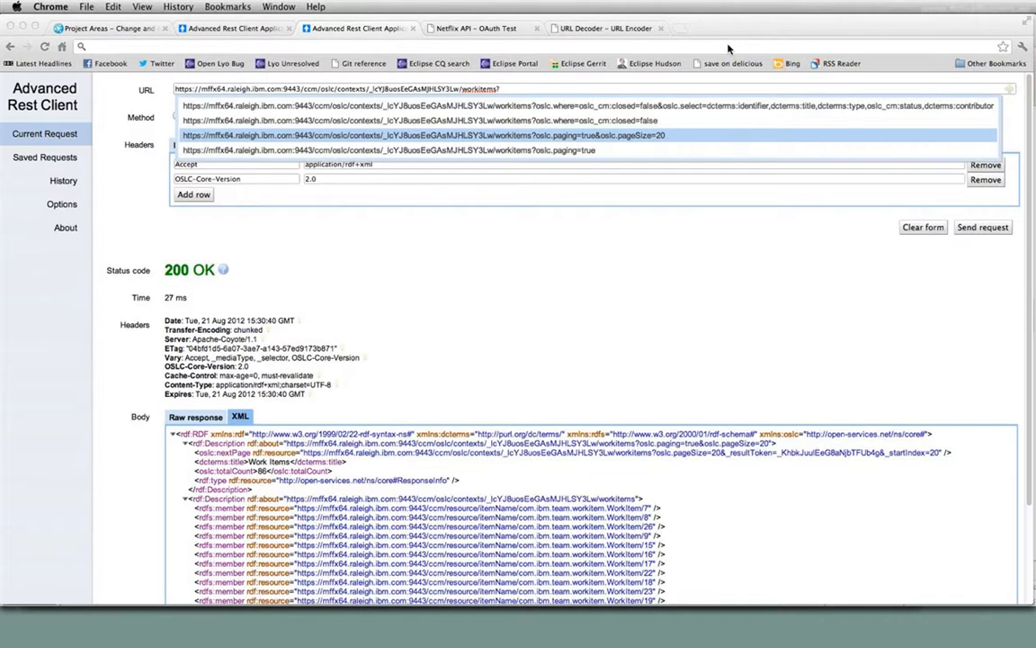
{"action": "left_click", "coordinate": [413, 121]}
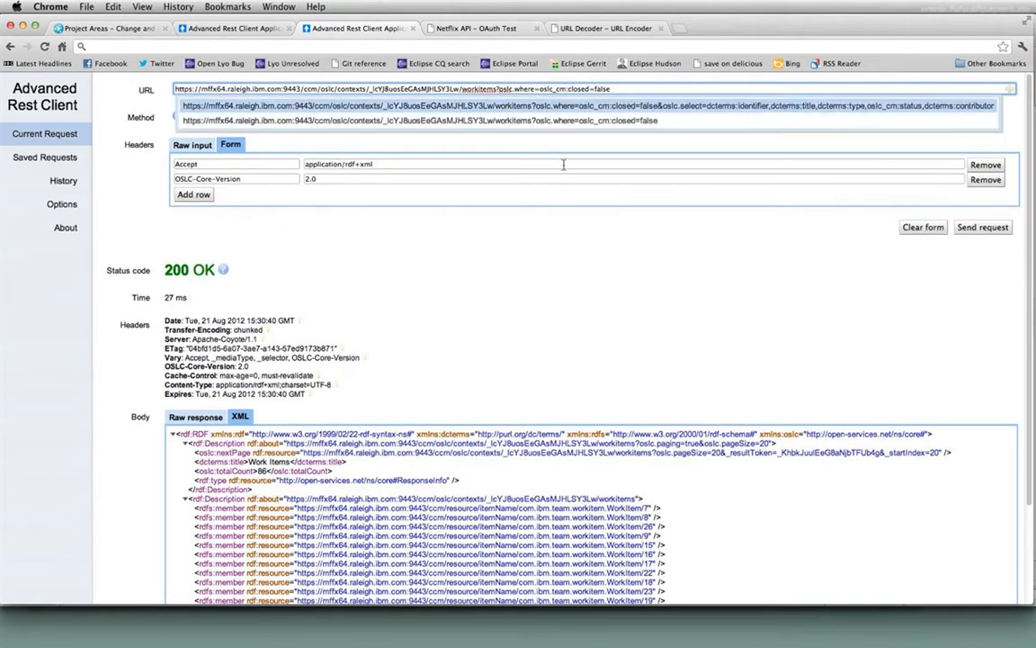
{"action": "left_click", "coordinate": [594, 88]}
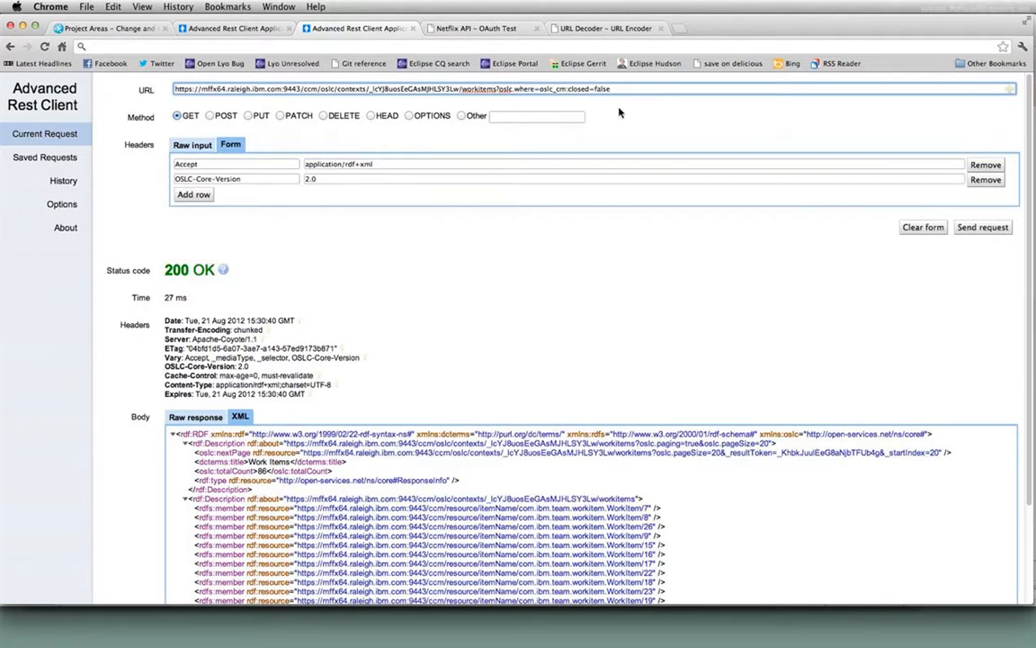
{"action": "mouse_move", "coordinate": [752, 324]}
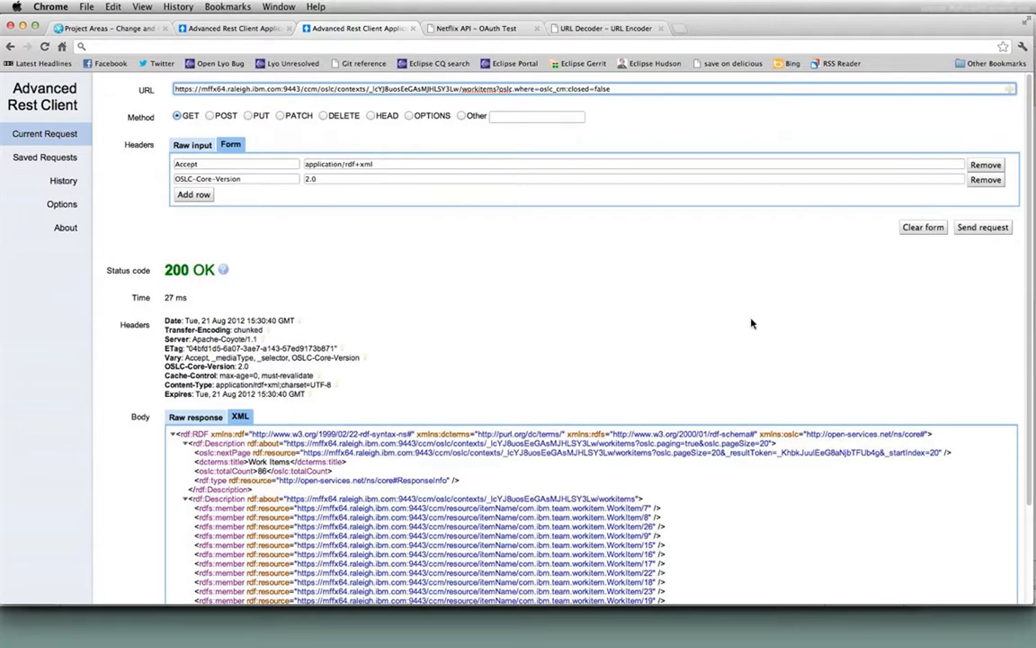
{"action": "mouse_move", "coordinate": [1007, 253]}
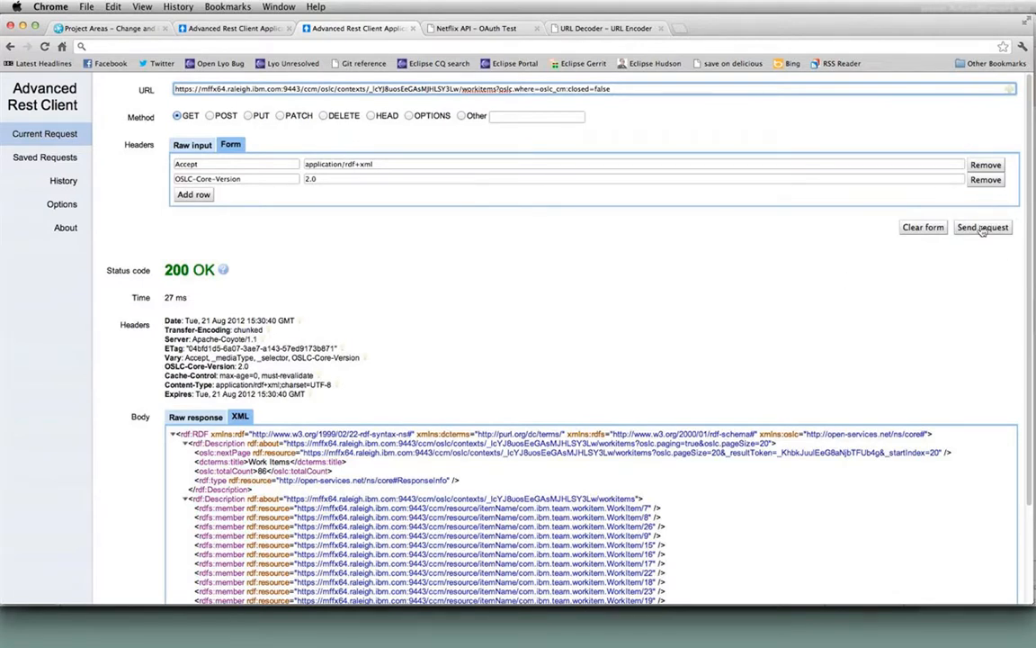
Send the not-closed query and scroll to the totalCount of 61 open items.
{"action": "left_click", "coordinate": [982, 227]}
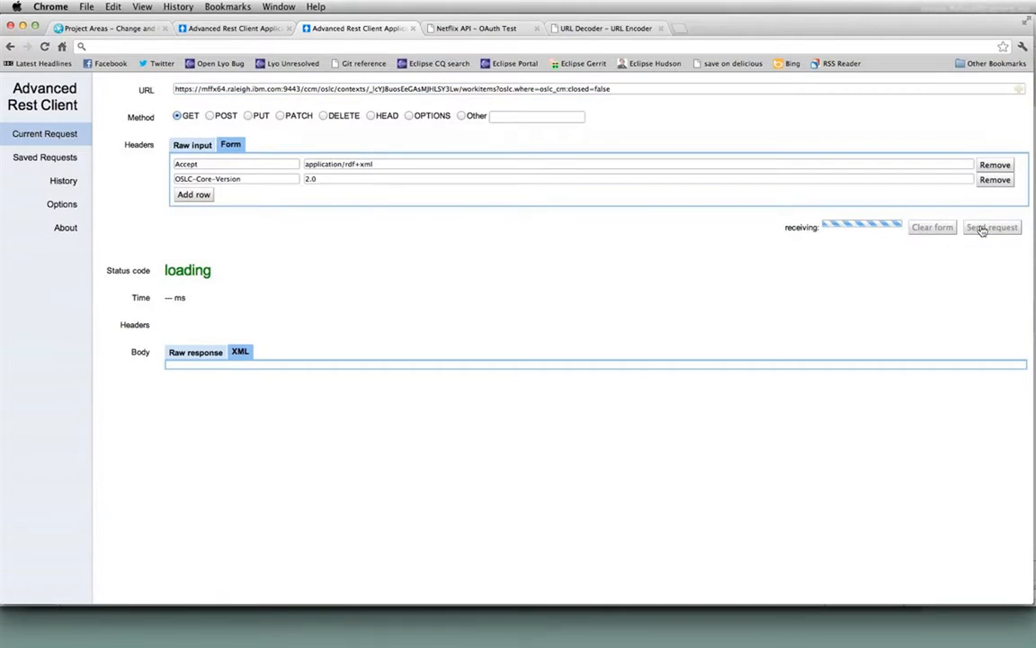
{"action": "left_click", "coordinate": [991, 227]}
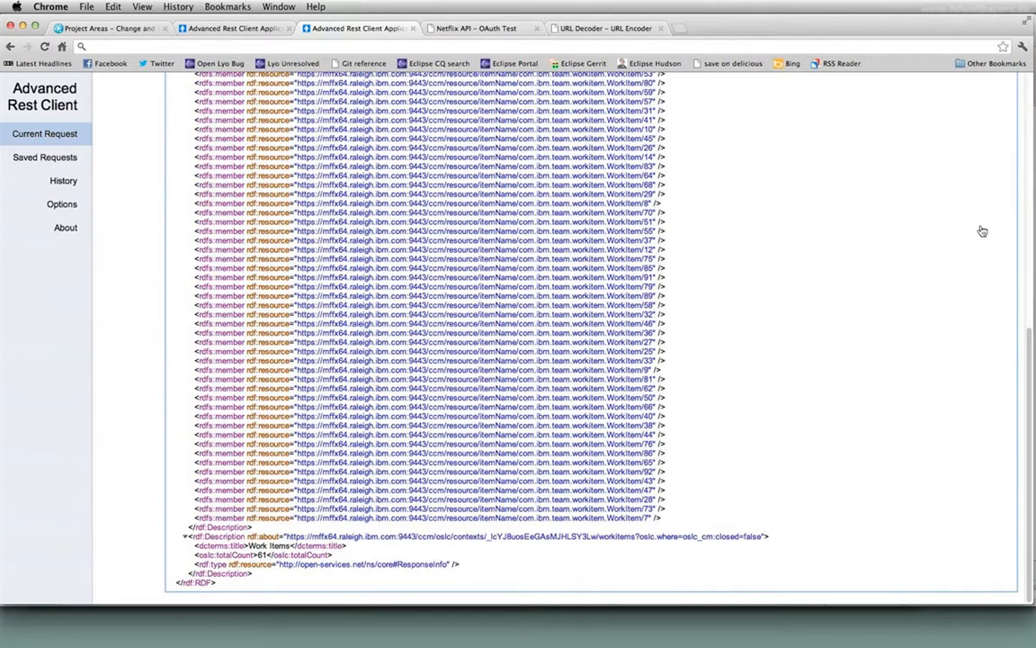
{"action": "scroll", "scroll_direction": "down", "scroll_amount": 3}
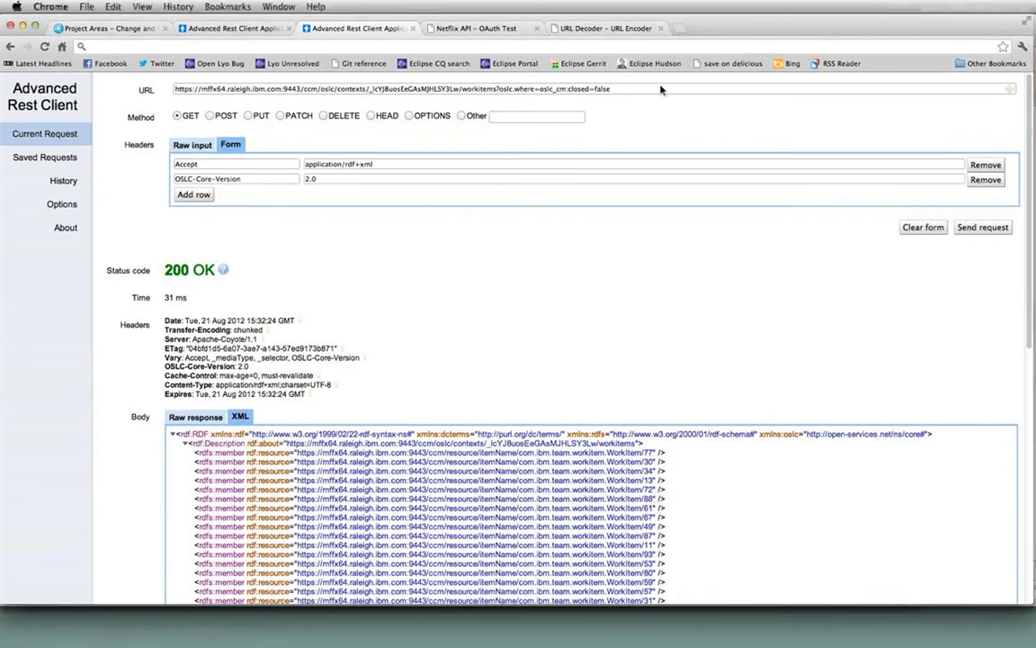
Add oslc.select for identifier, title, type, status, contributor, then send and review results.
{"action": "left_click", "coordinate": [585, 88]}
{"action": "type", "text": "&oslc.select=dcterms:identifier,dcterms:title,dcterms:type,oslc_cm:status,dcterms:contributor"}
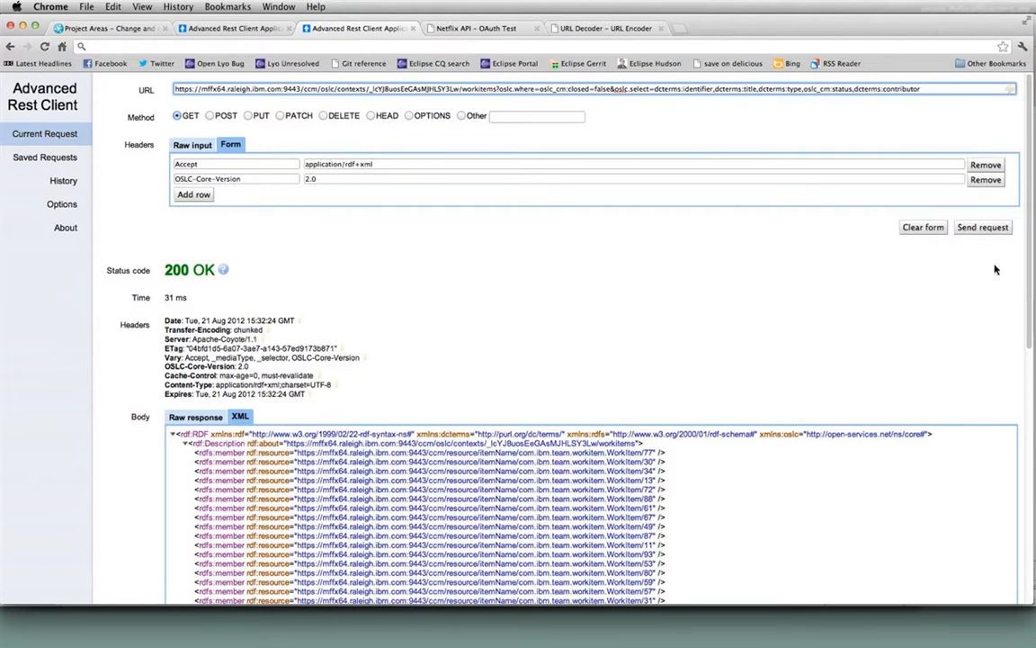
{"action": "left_click", "coordinate": [992, 227]}
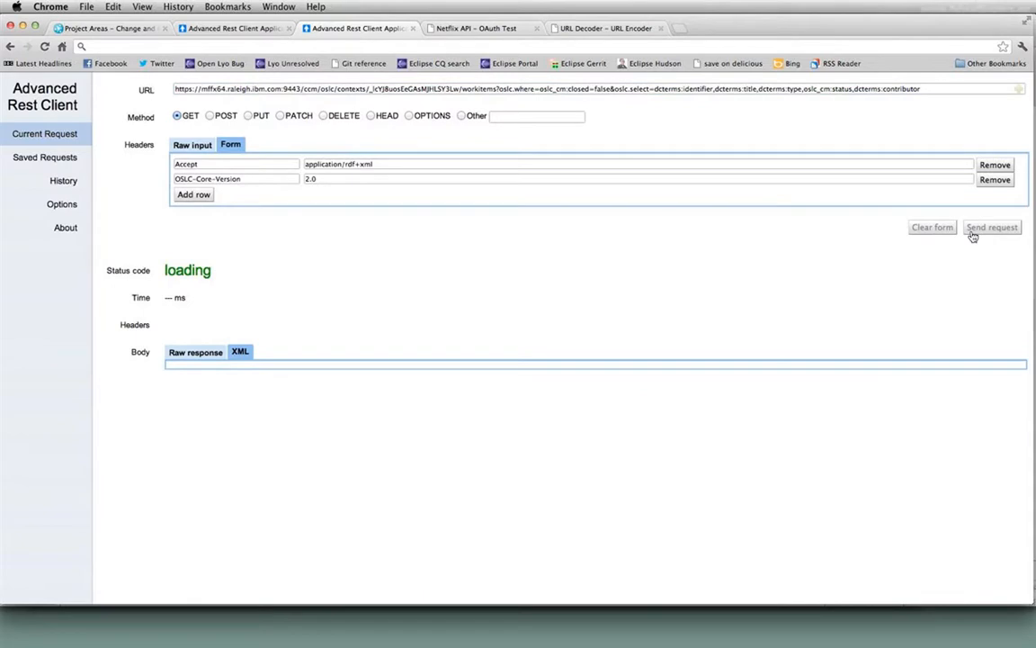
{"action": "left_click", "coordinate": [990, 227]}
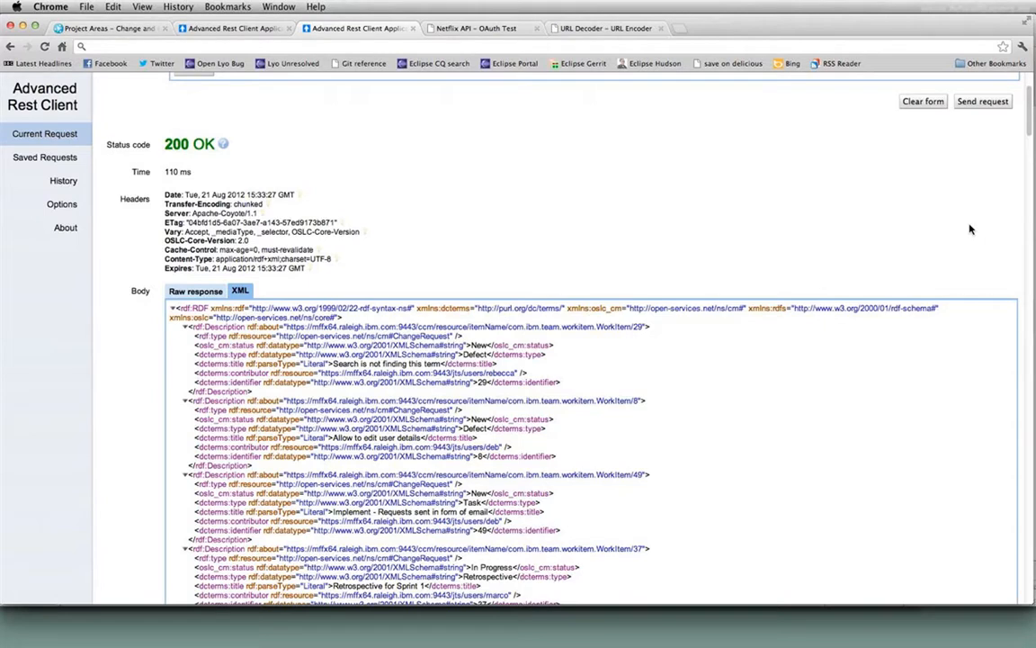
{"action": "scroll", "scroll_direction": "down", "scroll_amount": 3}
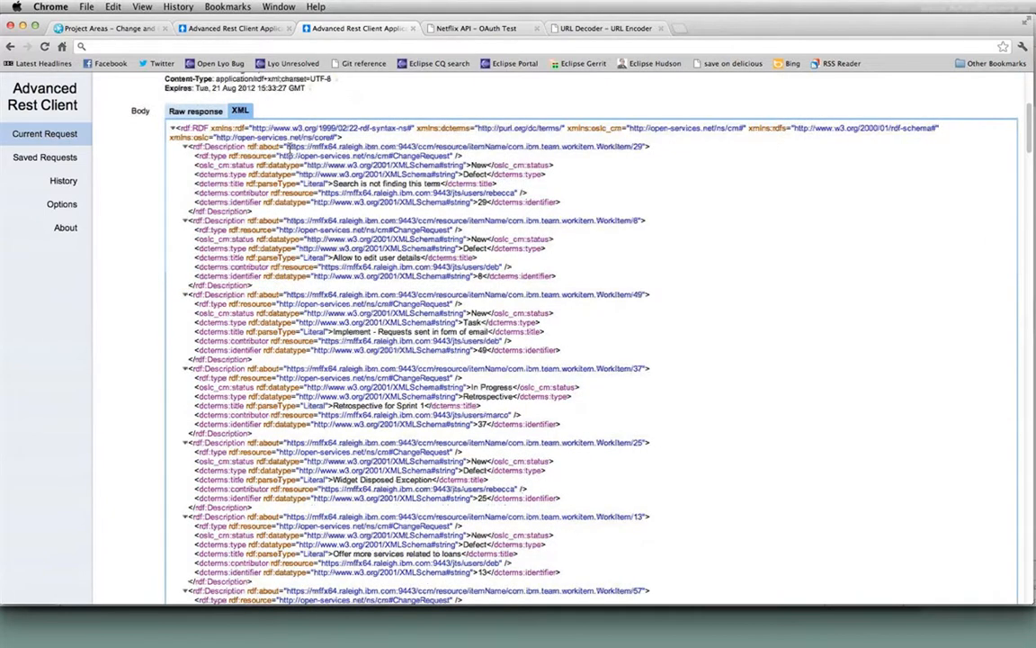